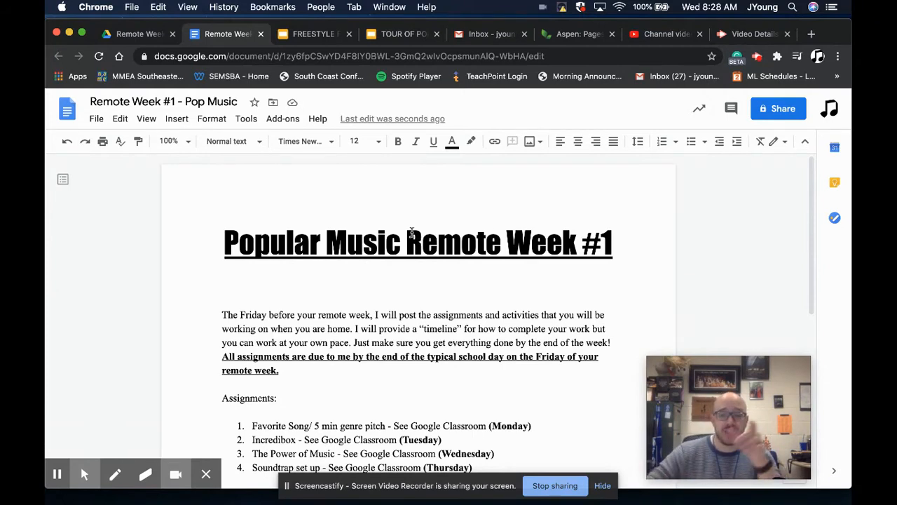
Reach the Google Classroom classes page listing the Green, Blue and Red group classes
{"action": "scroll", "scroll_direction": "down", "scroll_amount": 3}
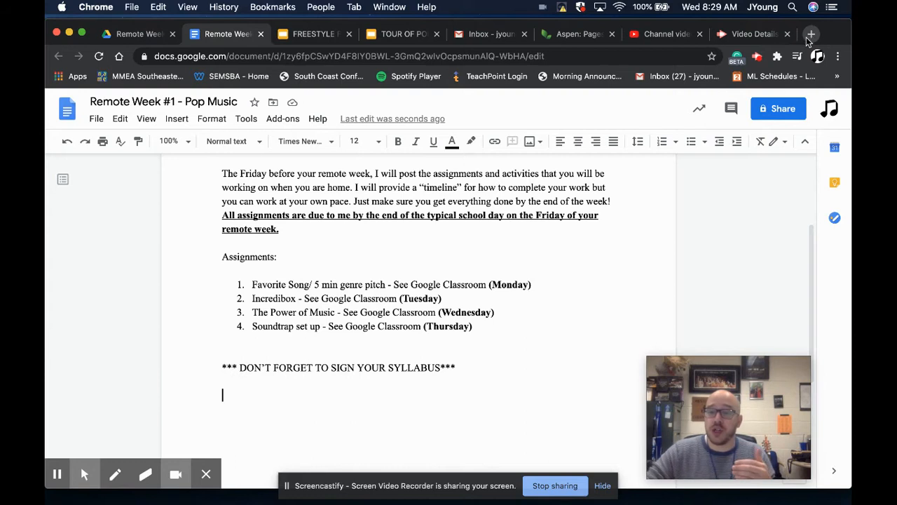
{"action": "left_click", "coordinate": [810, 34]}
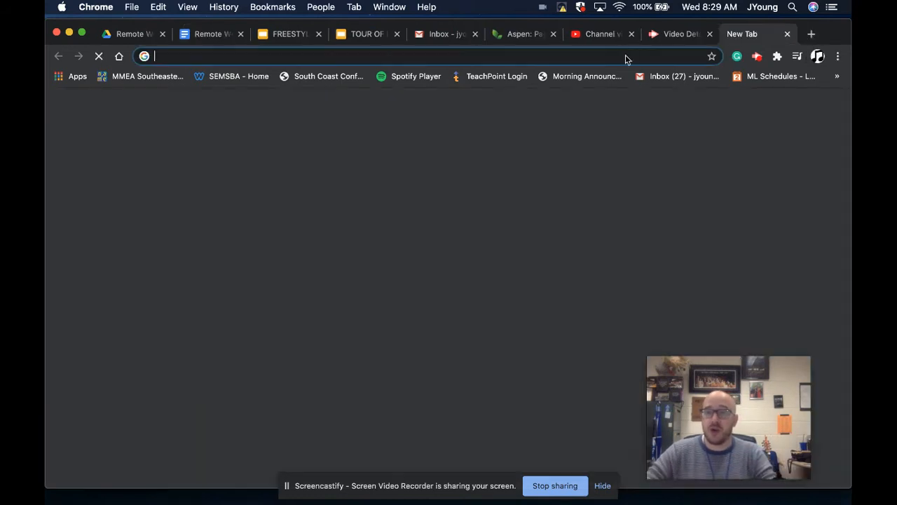
{"action": "type", "text": "classroom.google.com/u/0/h"}
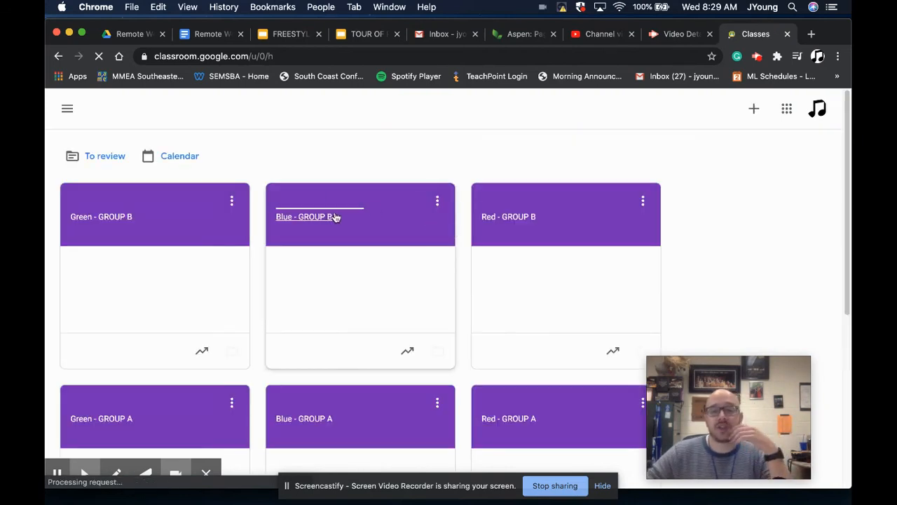
Show the Blue - GROUP B class's Classwork topics, Music Creation and Music Discussion
{"action": "left_click", "coordinate": [303, 215]}
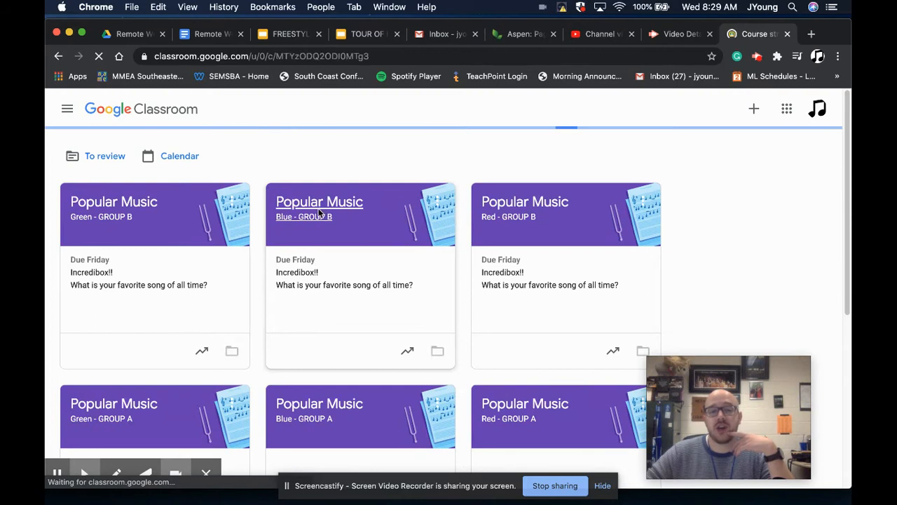
{"action": "left_click", "coordinate": [319, 202]}
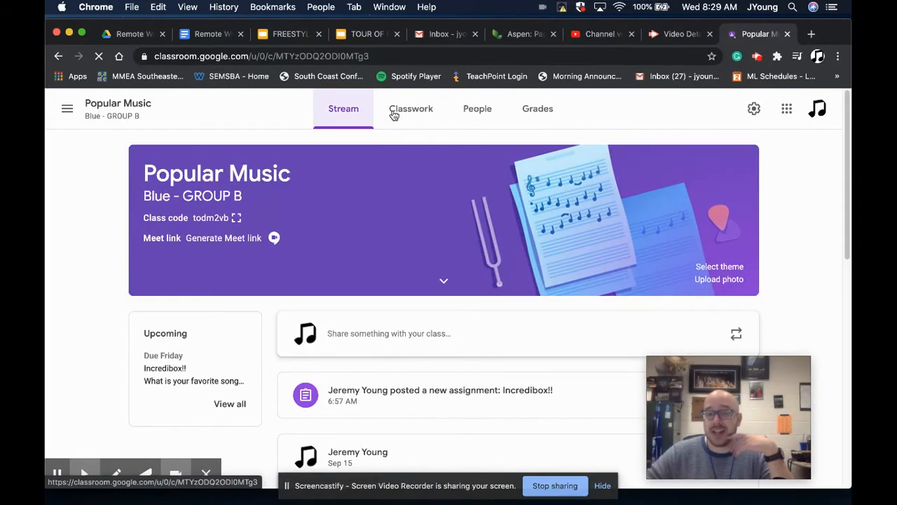
{"action": "left_click", "coordinate": [413, 109]}
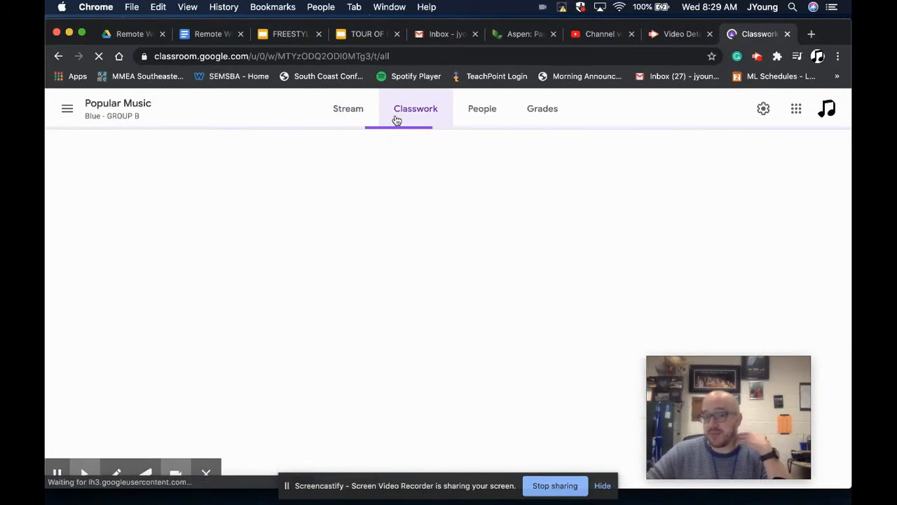
{"action": "left_click", "coordinate": [415, 110]}
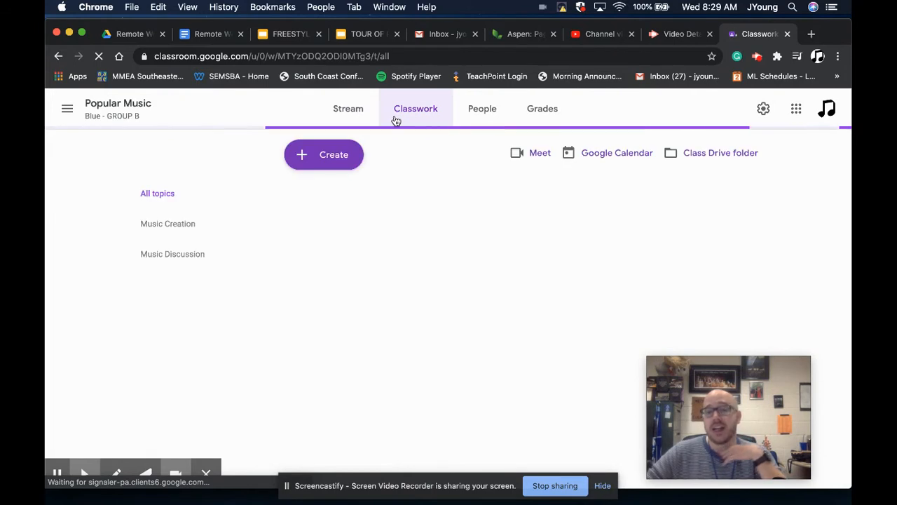
{"action": "left_click", "coordinate": [415, 110]}
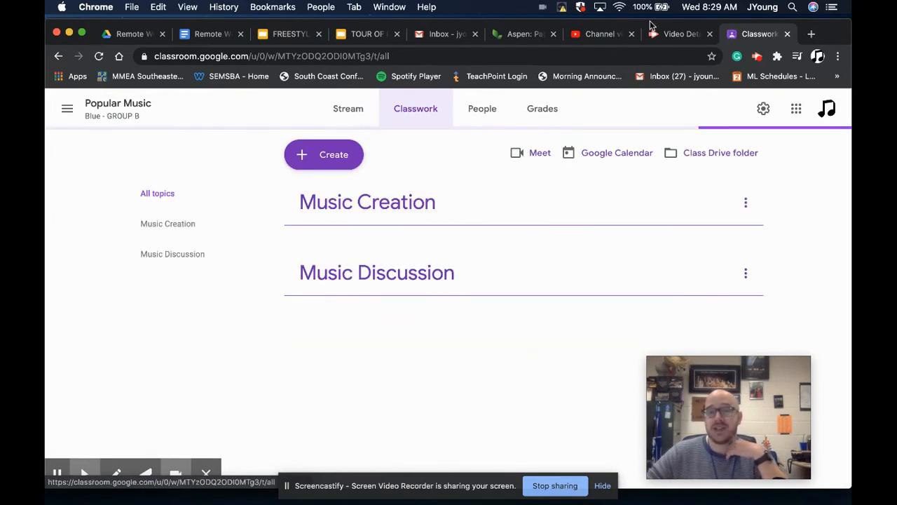
Return to the remote-week Google Doc
{"action": "left_click", "coordinate": [211, 33]}
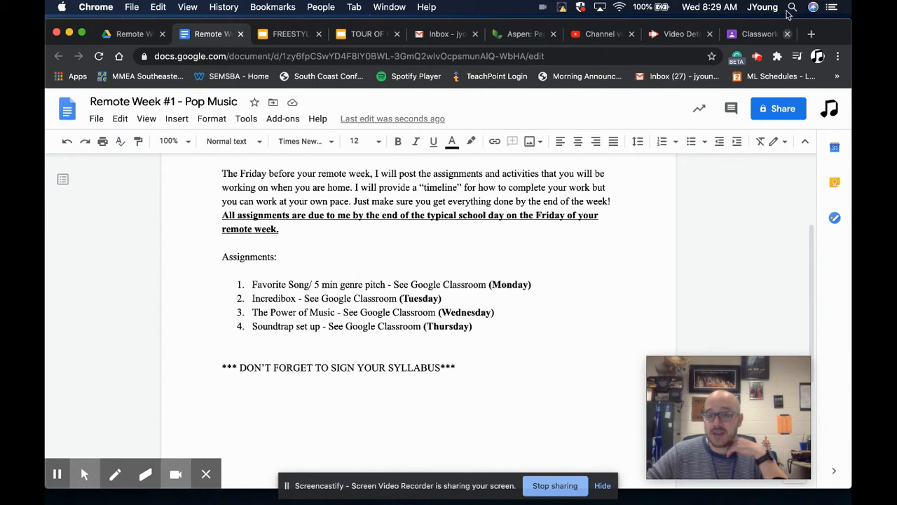
{"action": "left_click", "coordinate": [754, 34]}
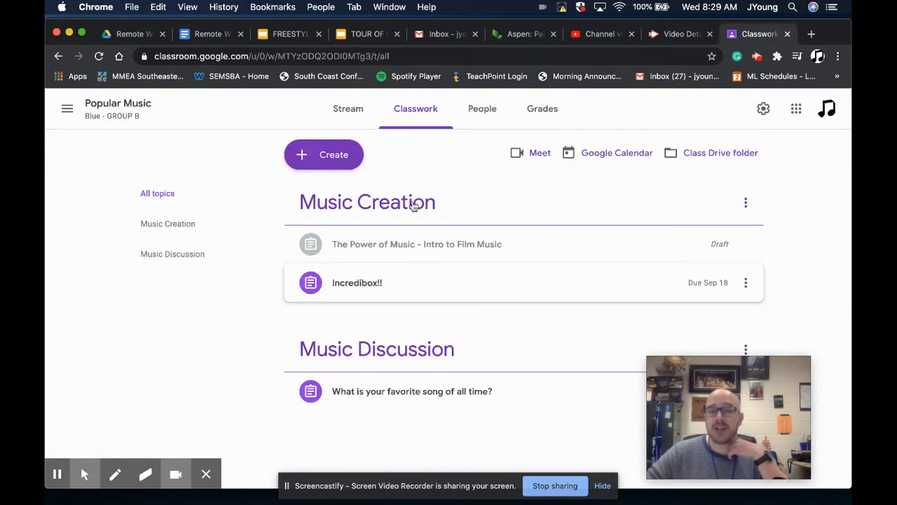
{"action": "left_click", "coordinate": [344, 109]}
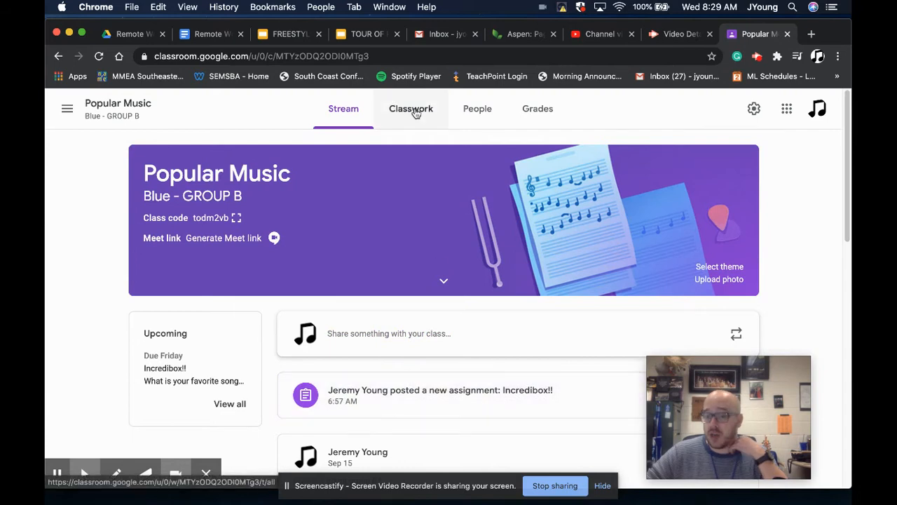
{"action": "left_click", "coordinate": [411, 110]}
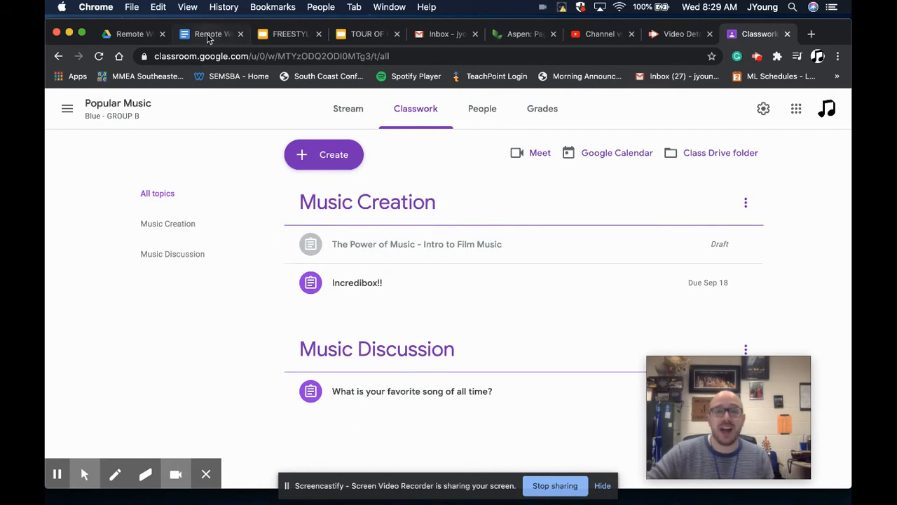
{"action": "left_click", "coordinate": [208, 34]}
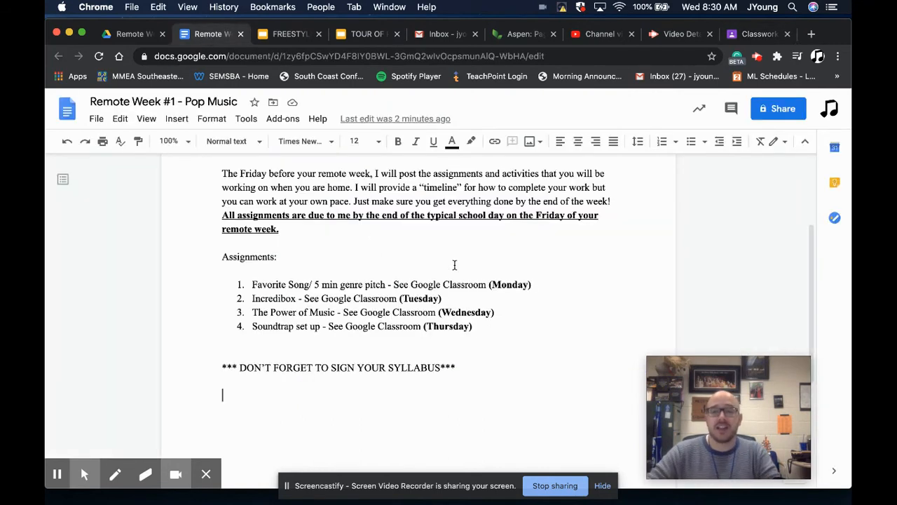